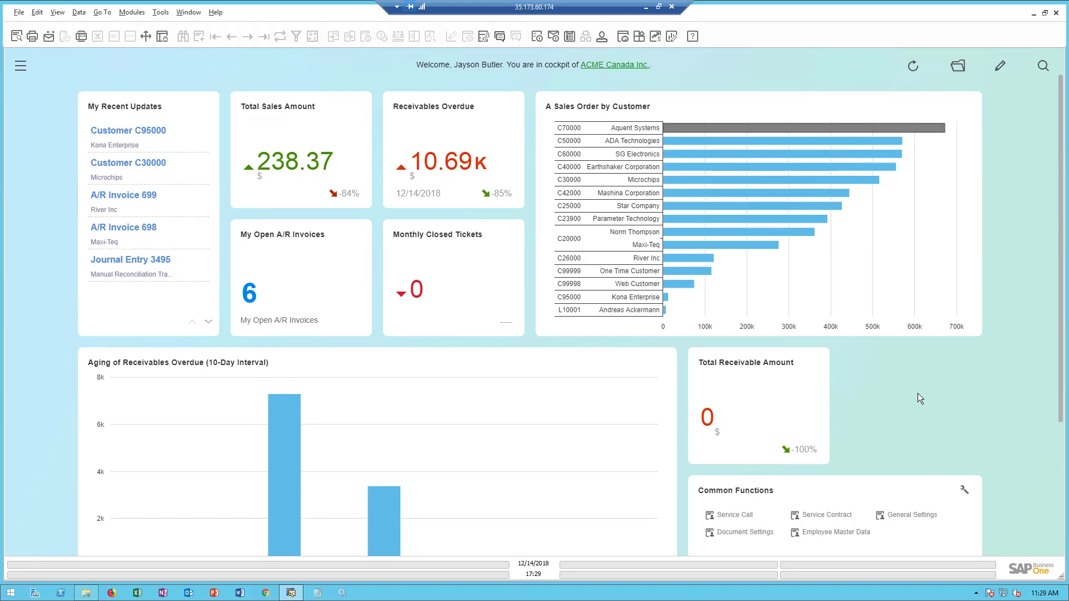
mouse_move(917, 402)
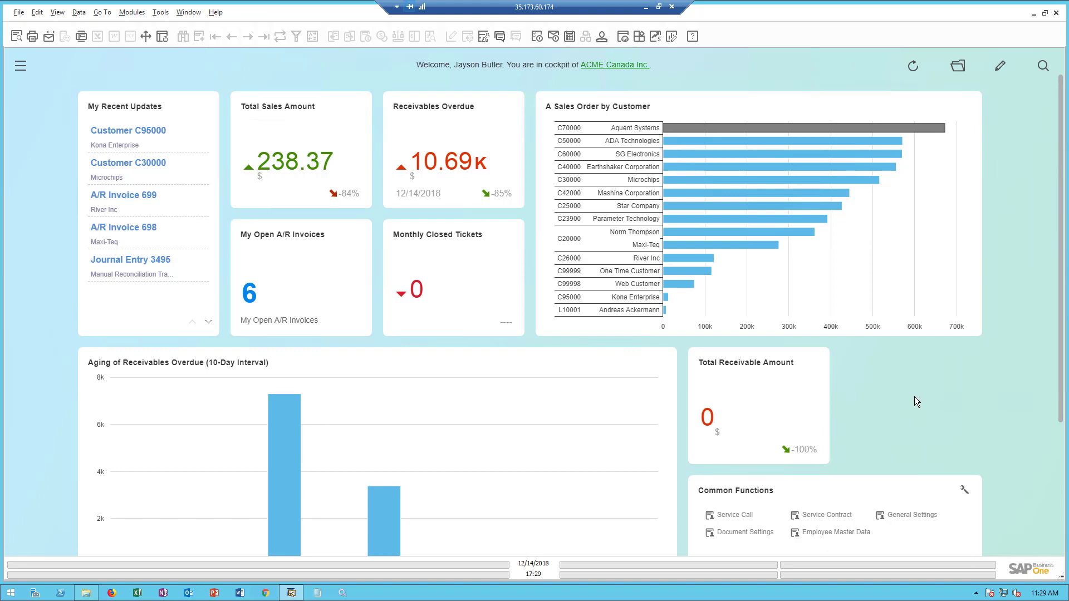
Step: Open Document Settings from the cockpit's Common Functions to review general document options
click(743, 532)
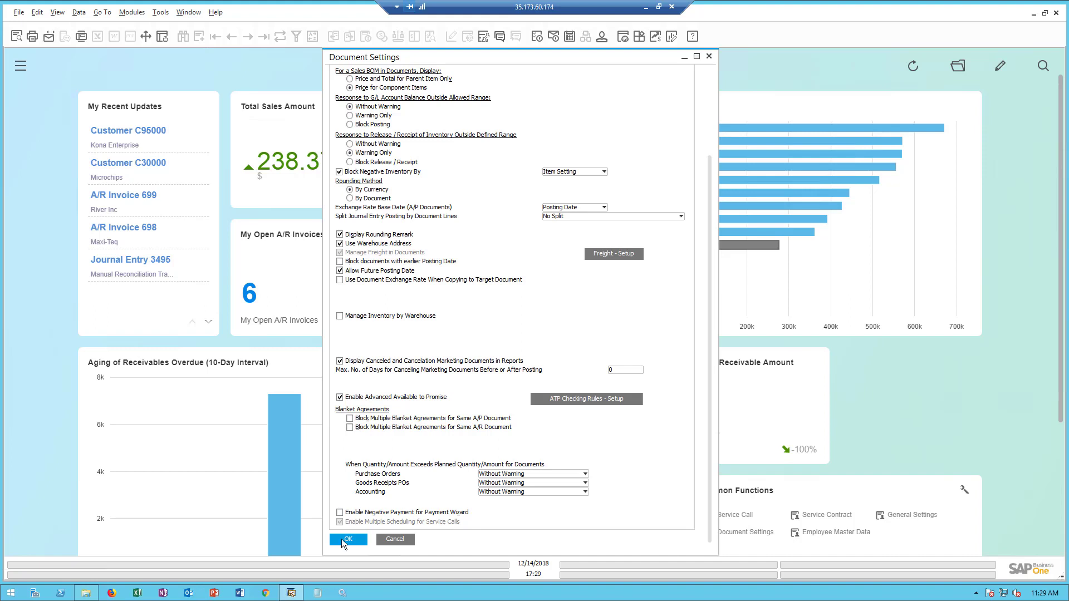
Step: Close Document Settings, find employee 'tom' and review his Technicians role and Service Technicians team membership
click(347, 539)
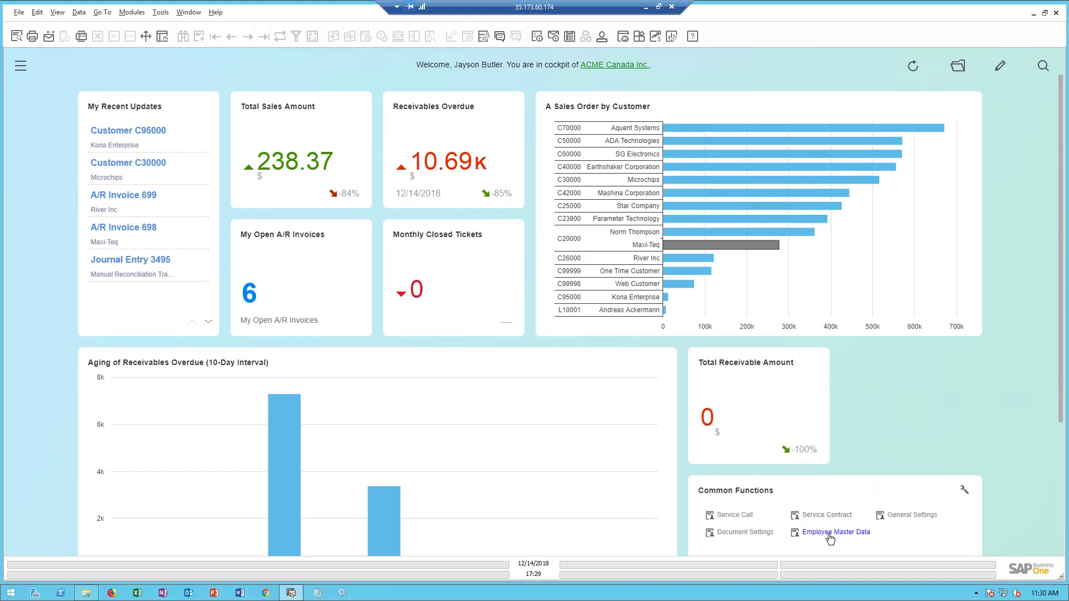
click(836, 532)
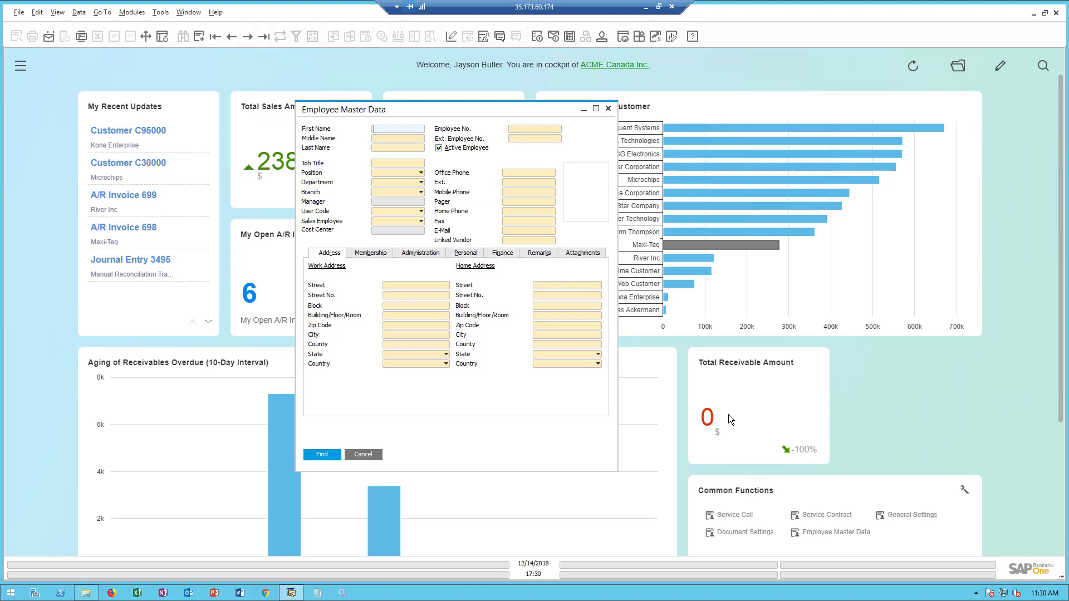
text(tom)
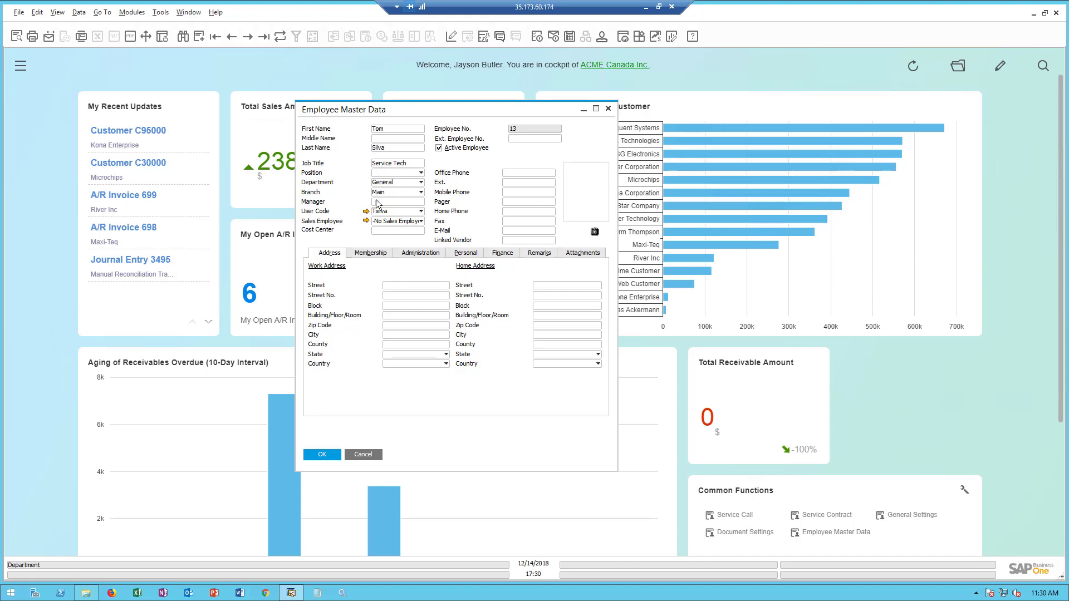
click(374, 253)
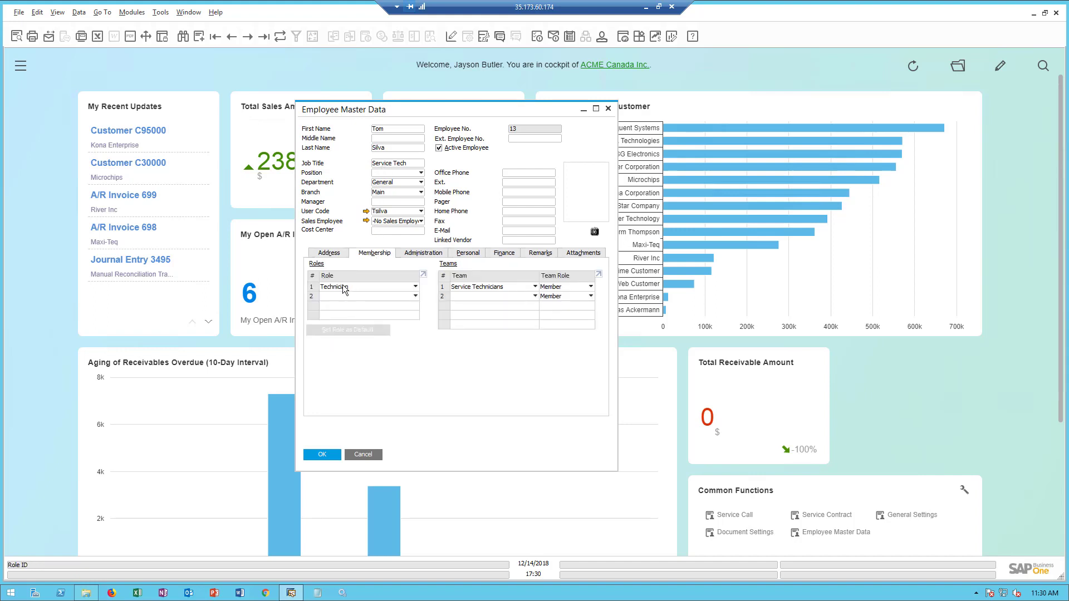
click(416, 286)
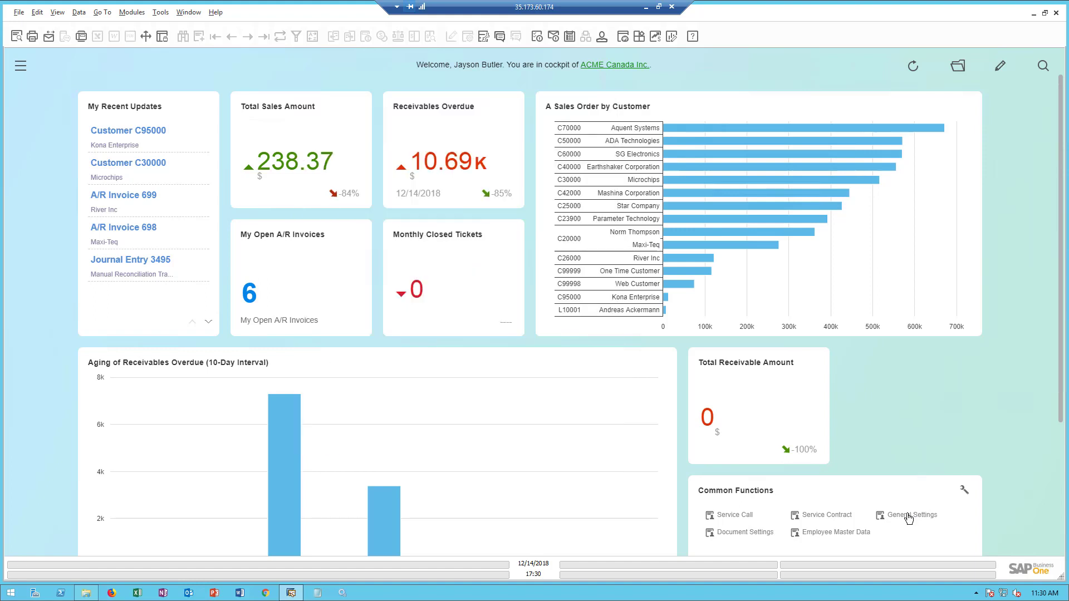
Step: Open General Settings from Common Functions to check the folder paths
click(912, 515)
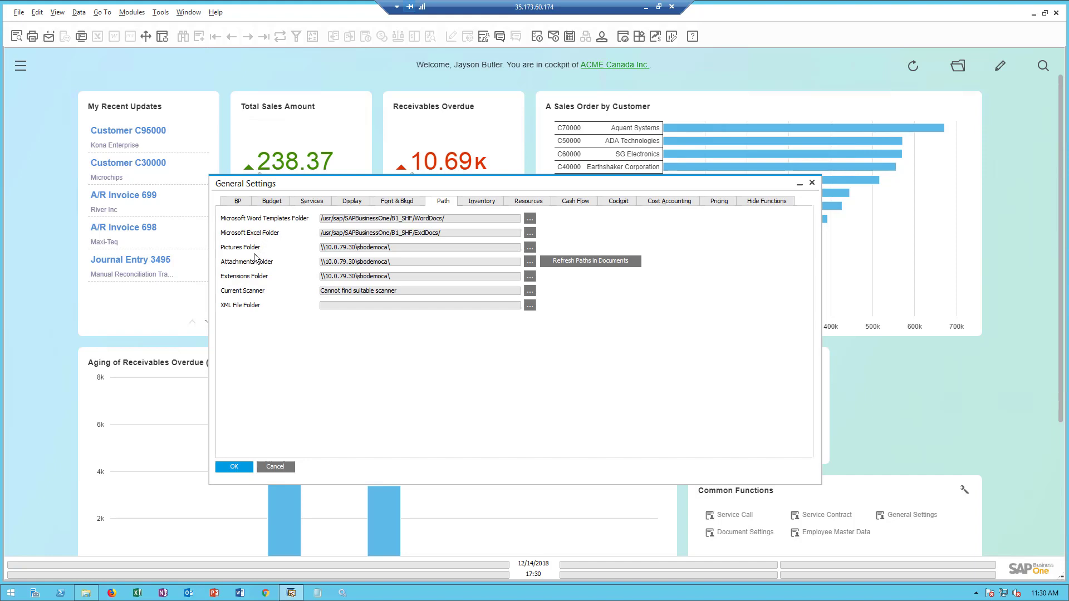
mouse_move(235, 251)
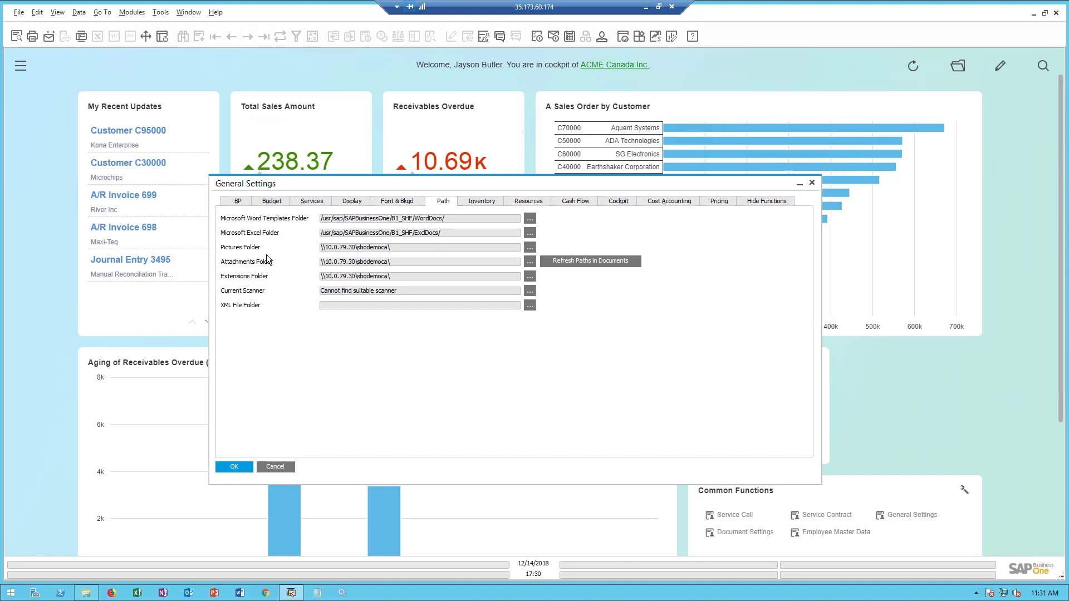
mouse_move(315, 256)
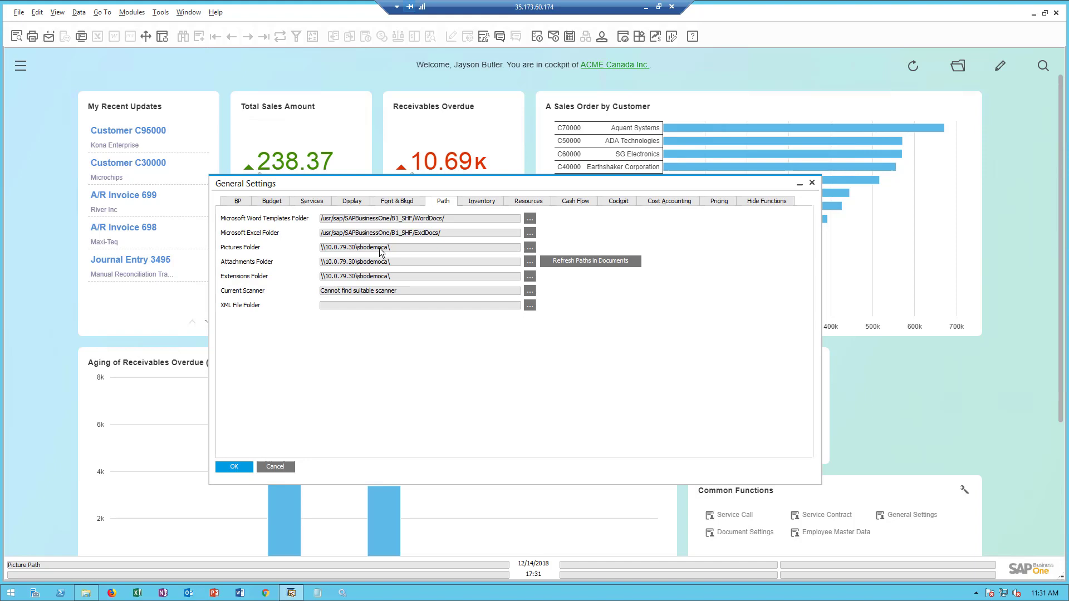
mouse_move(577, 392)
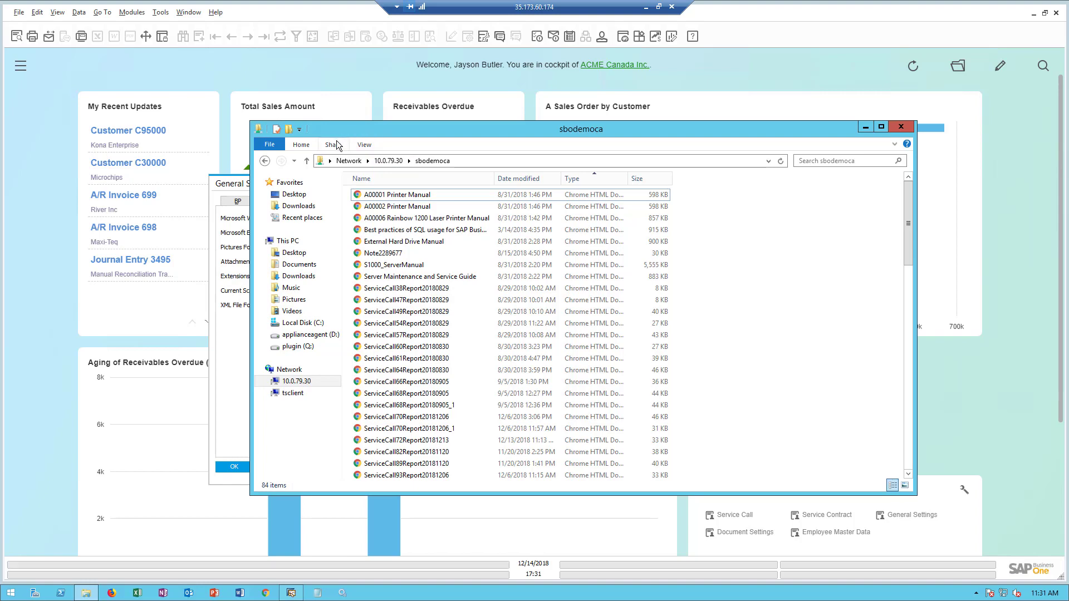
Step: View the sbodemoca share's advanced security settings and inspect the Everyone full-control entry
click(333, 144)
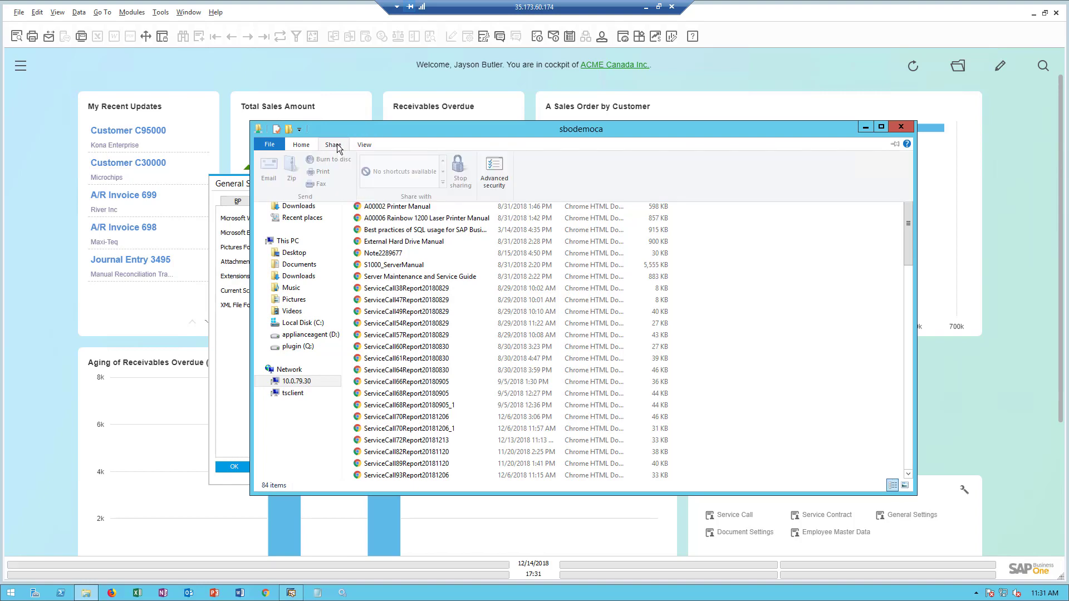
click(493, 172)
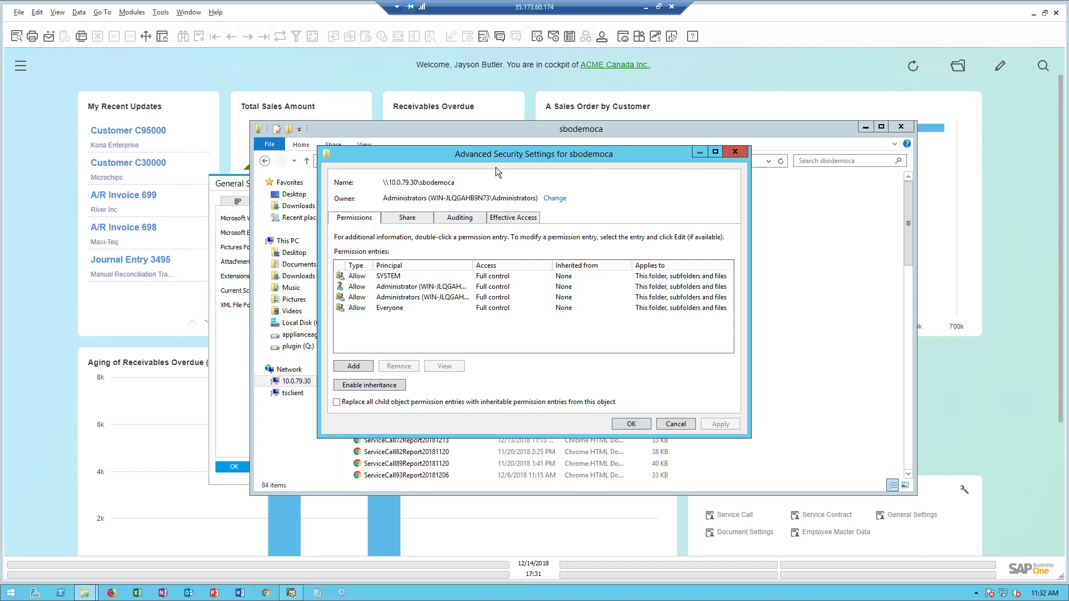
click(389, 308)
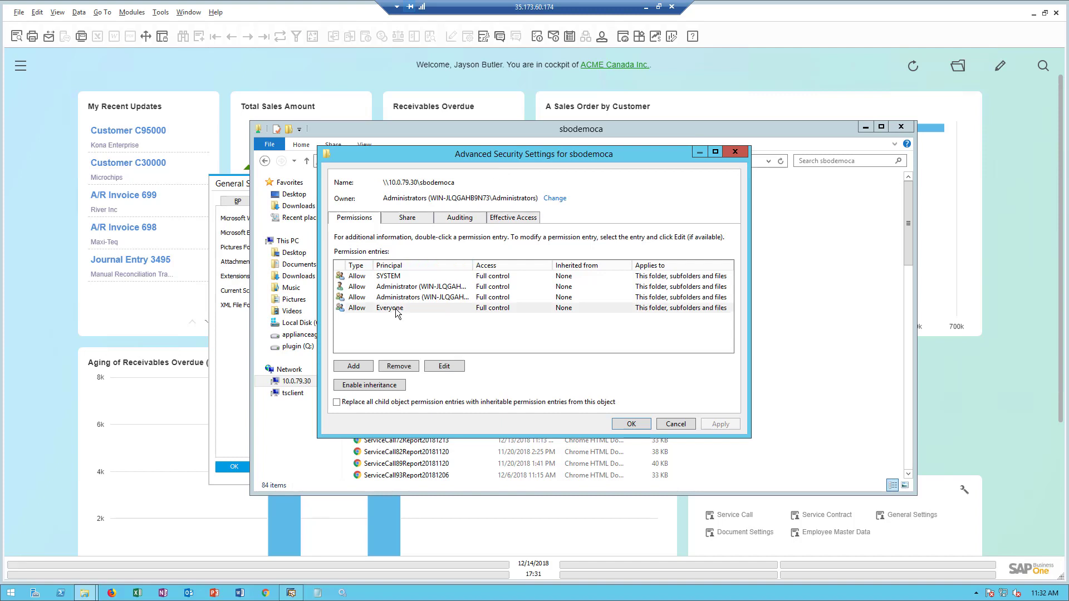
click(420, 308)
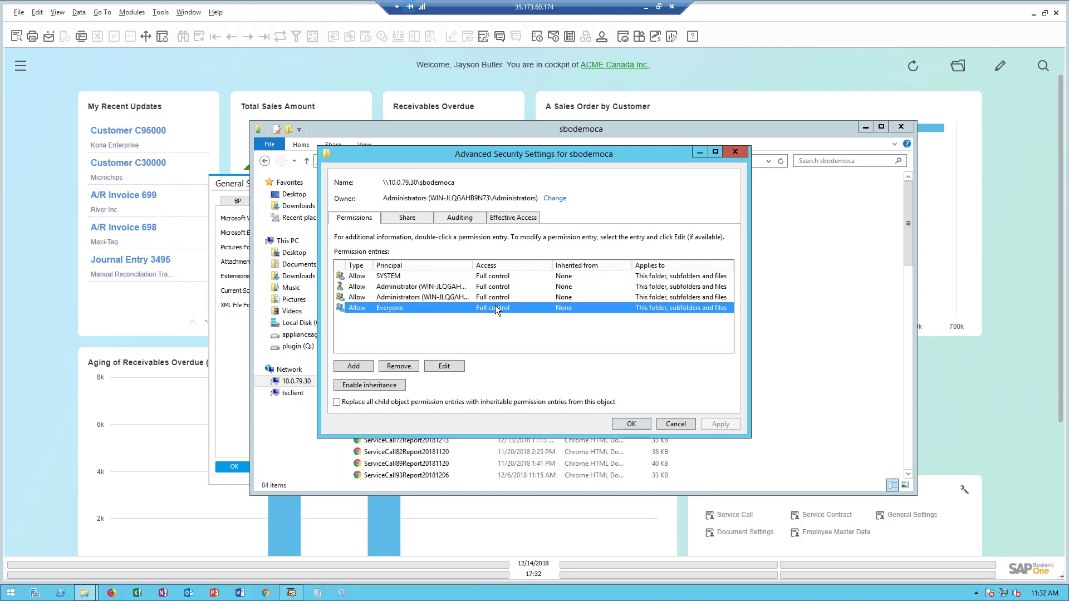
mouse_move(501, 308)
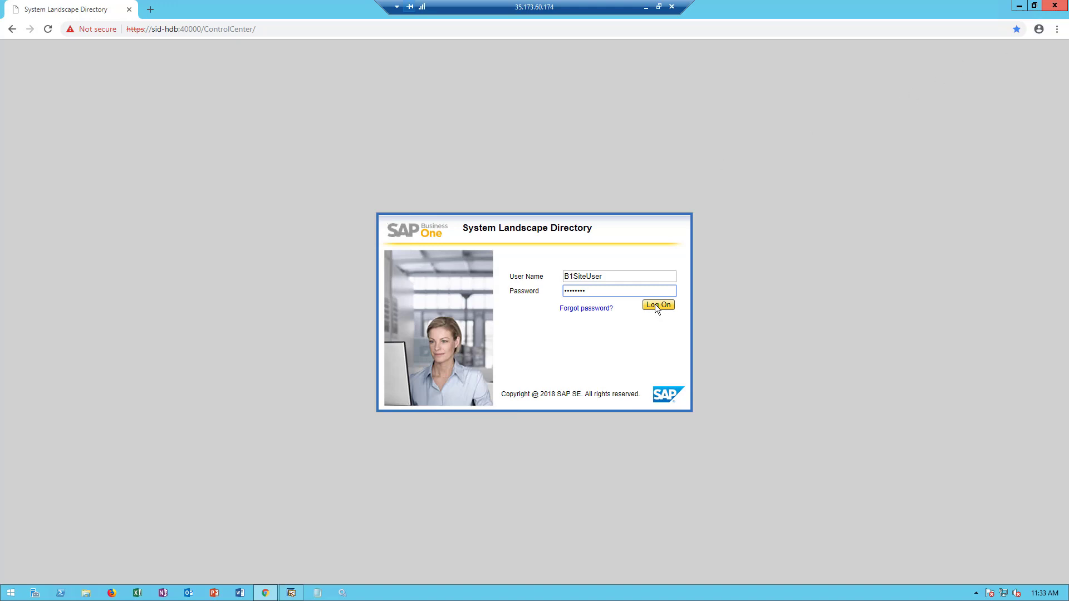
Step: Sign in to the System Landscape Directory and list the seven registered services
click(657, 305)
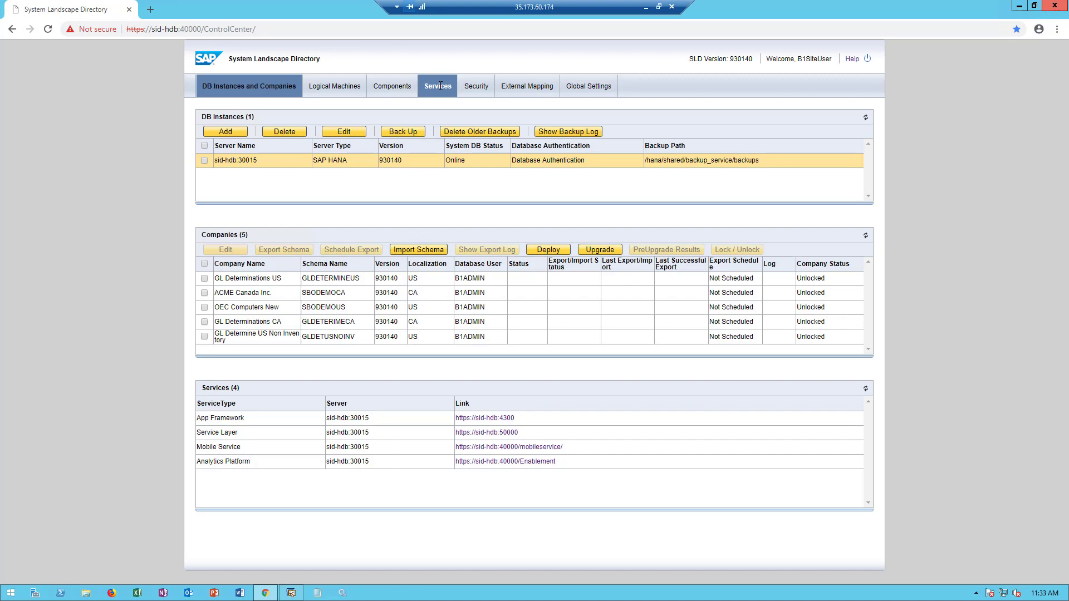
click(432, 86)
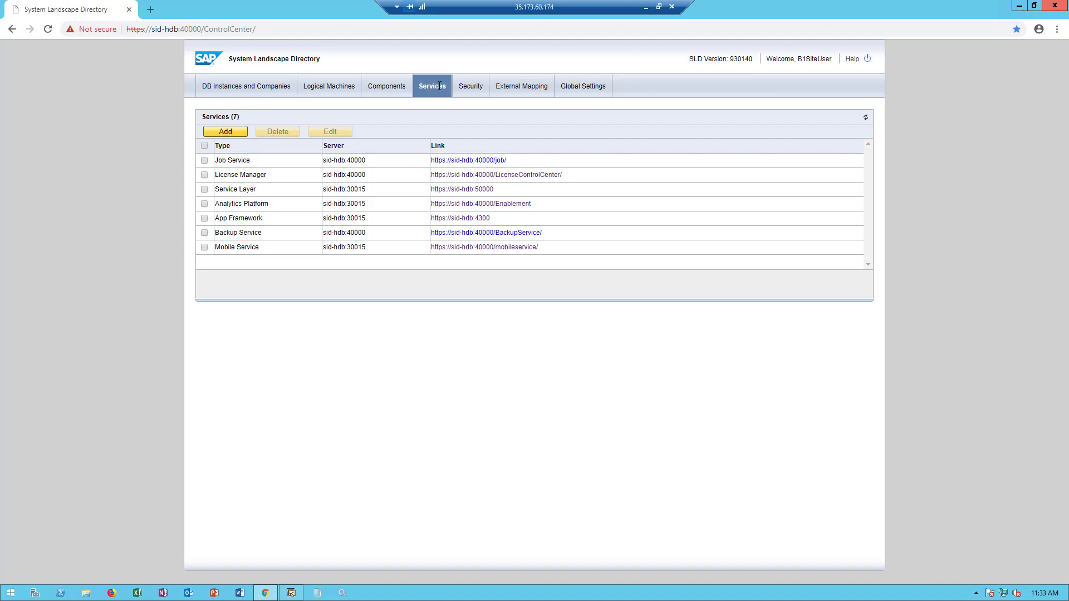
mouse_move(467, 192)
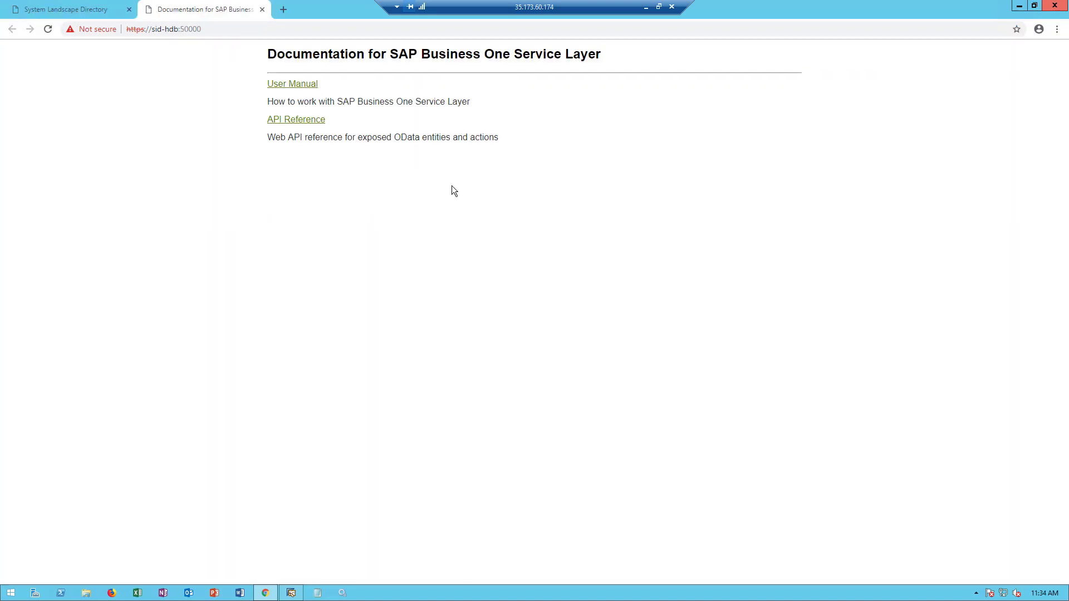
Step: Follow the Mobile Service link and sign in to the SBODEMOCA company's Service App page
click(64, 9)
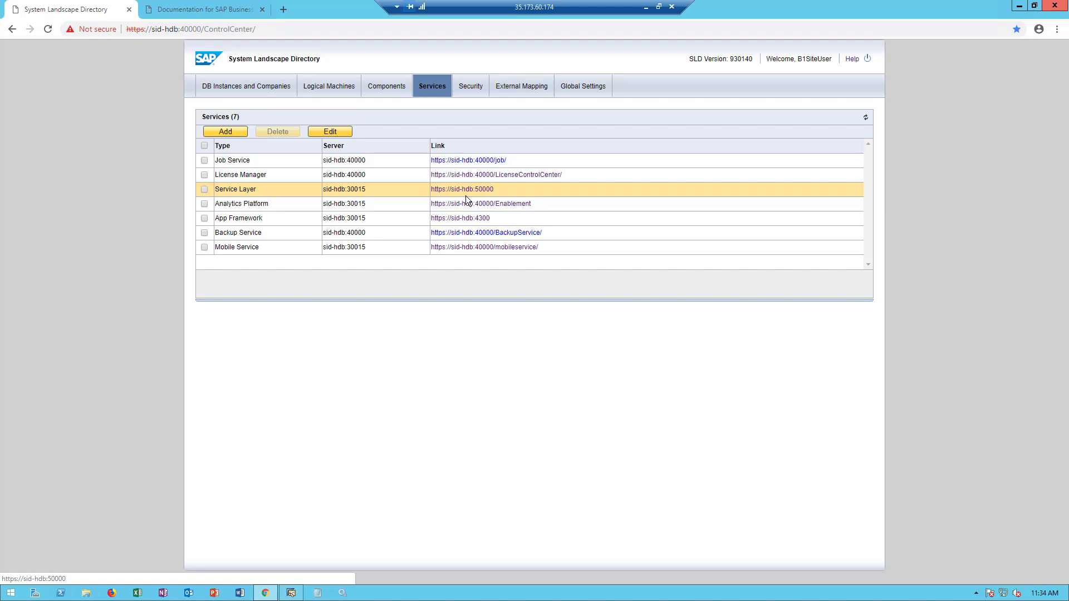
click(481, 203)
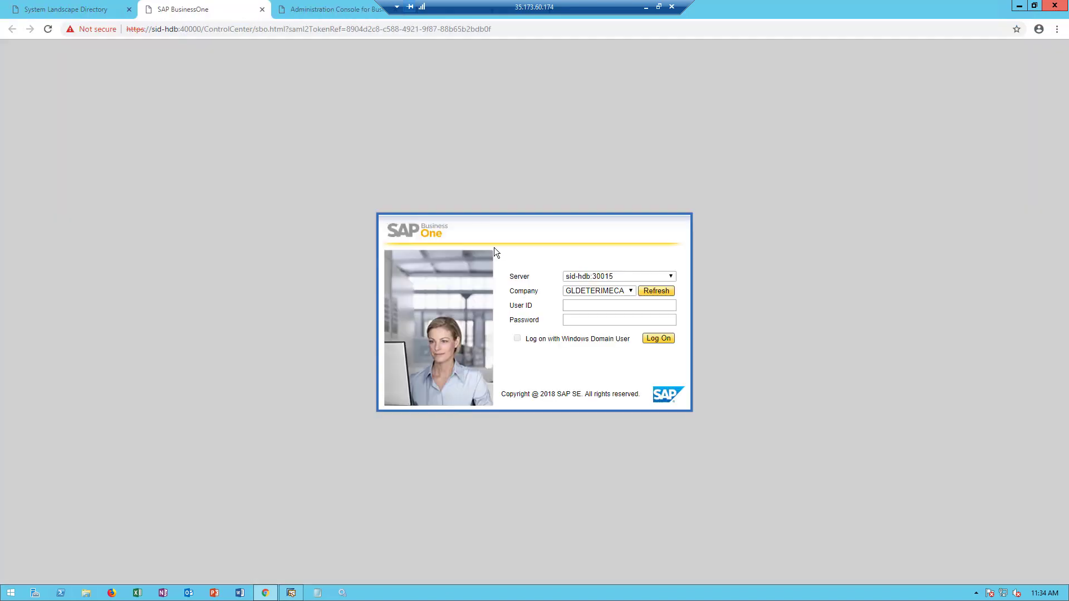
click(599, 291)
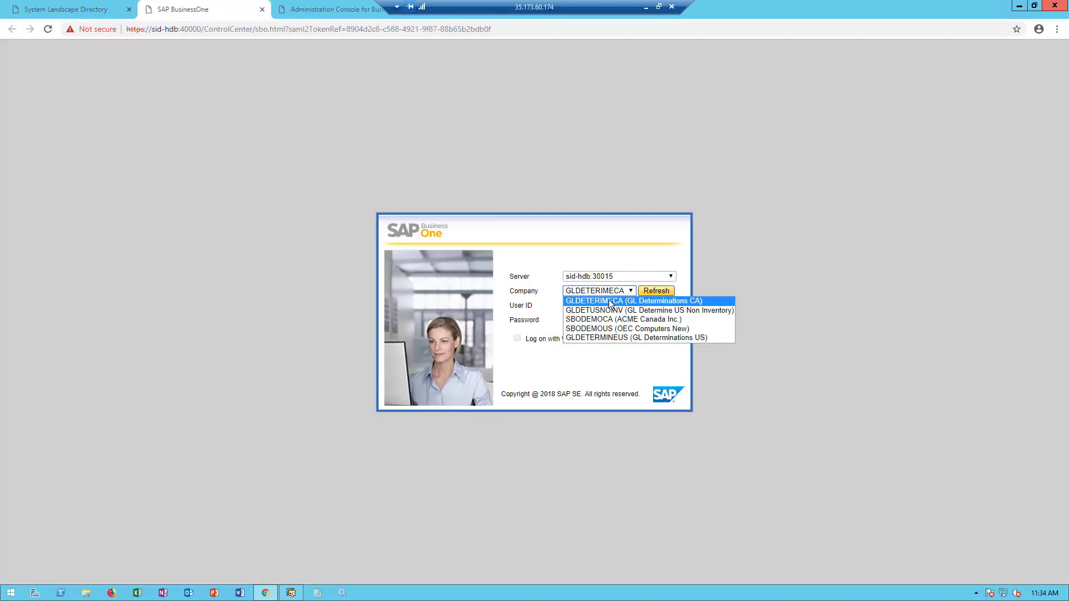
click(625, 319)
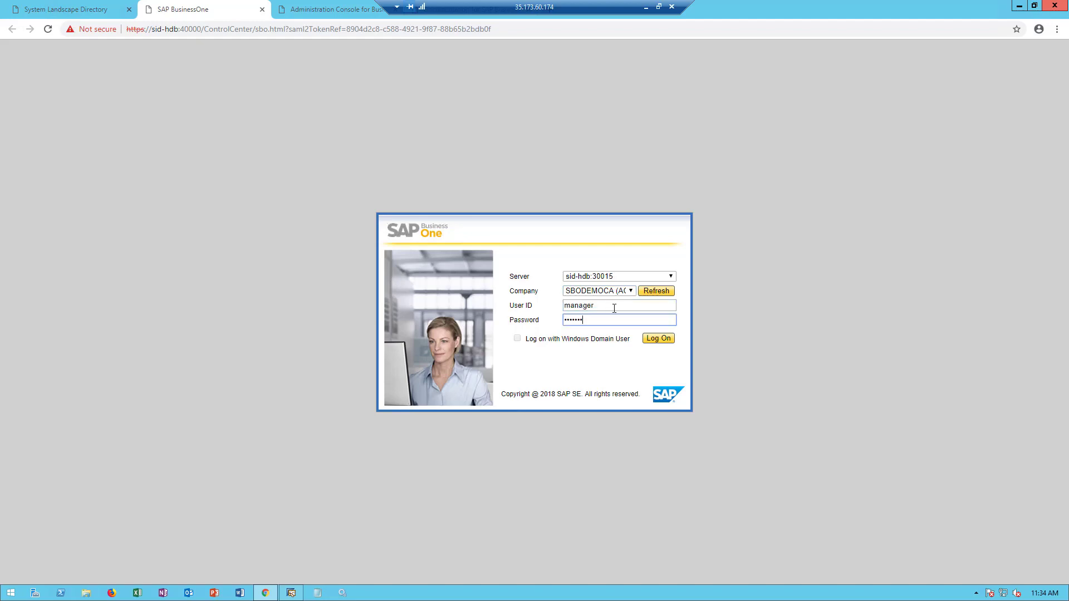
click(657, 339)
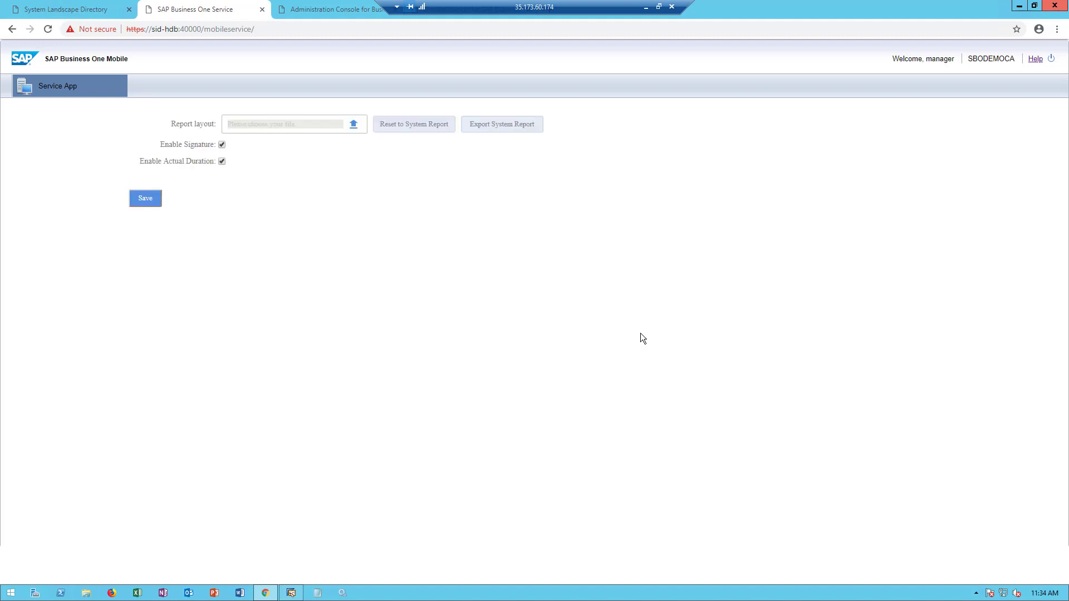
mouse_move(633, 308)
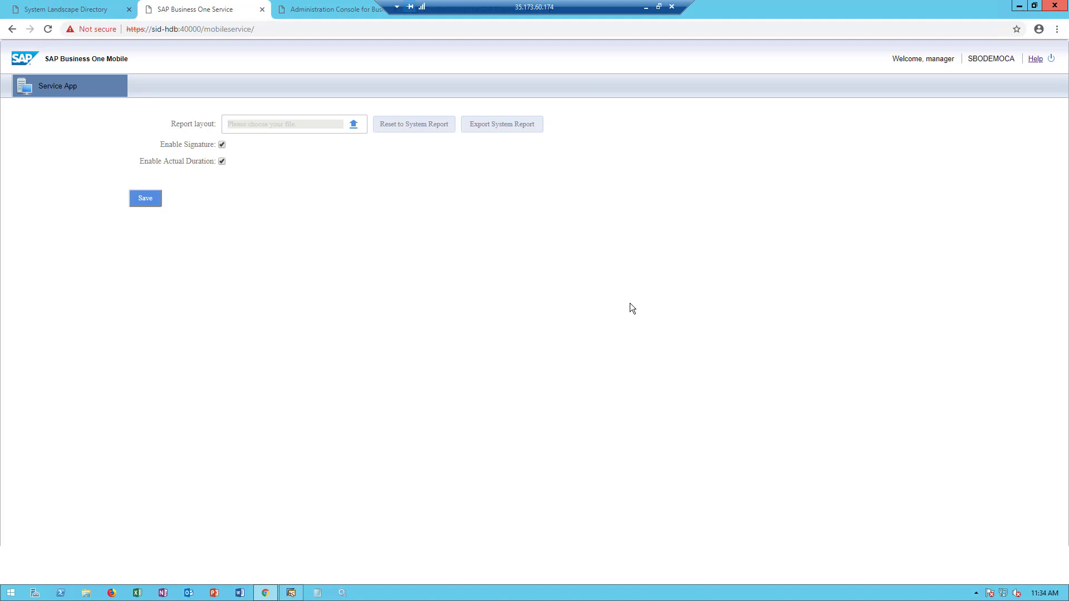
Step: Return to the SLD services list, check the Mobile Service entry and review External Mapping
click(64, 9)
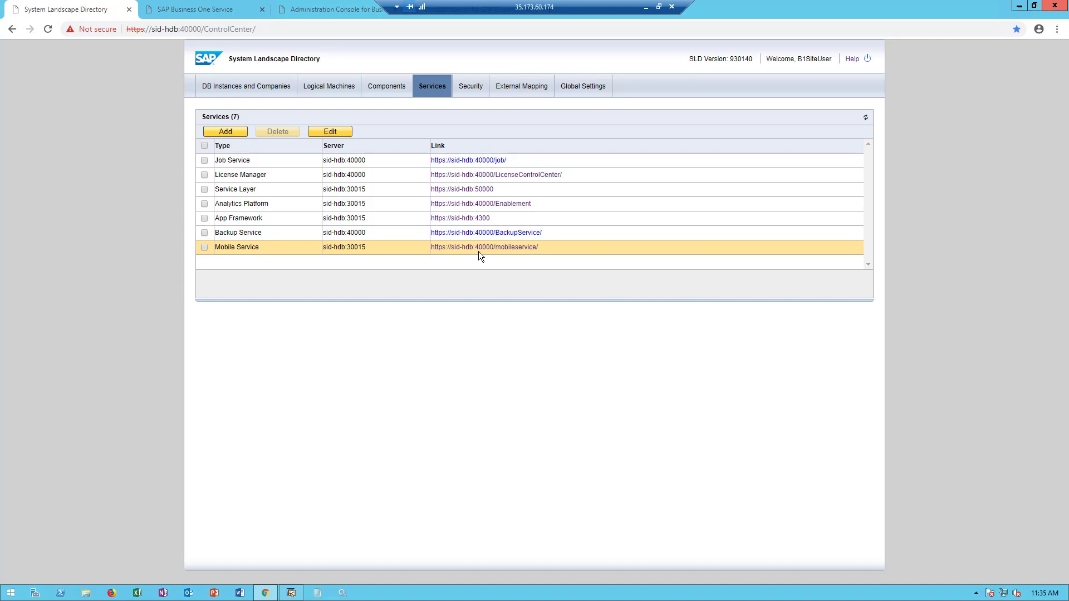
mouse_move(522, 86)
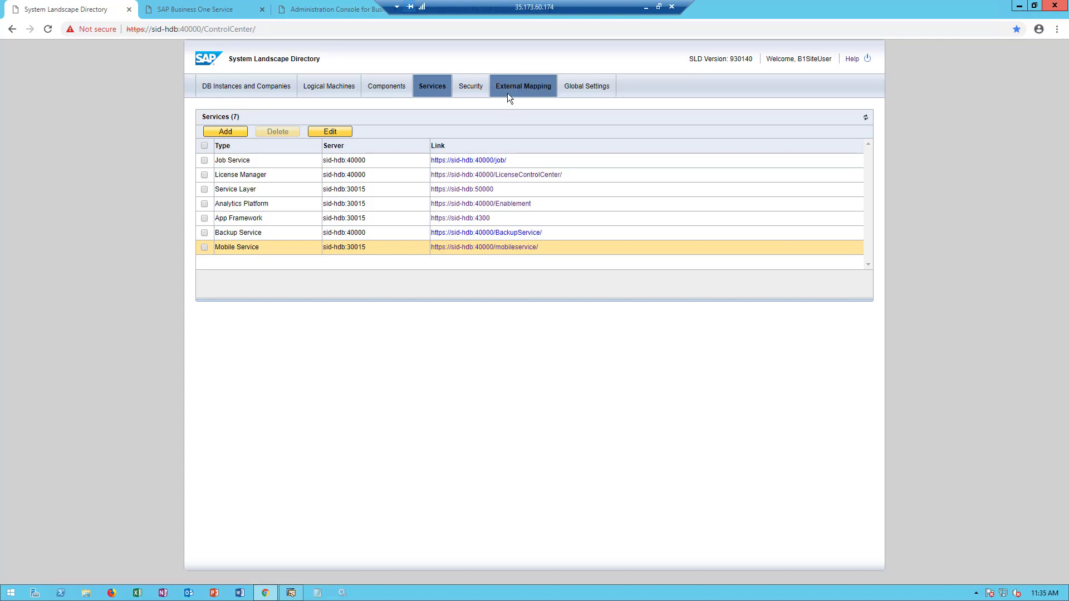
click(521, 86)
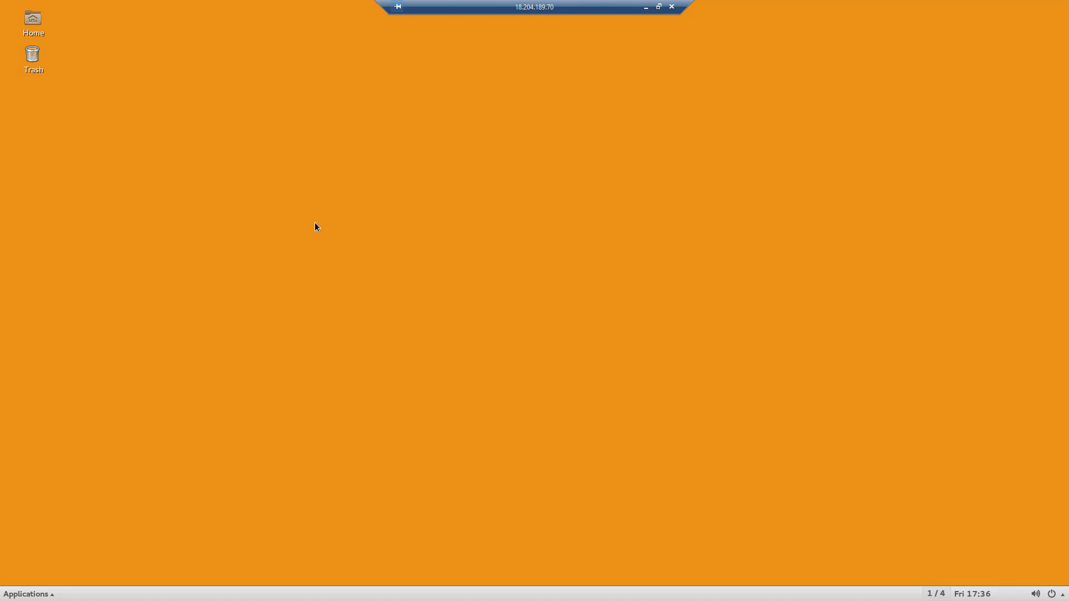
mouse_move(245, 292)
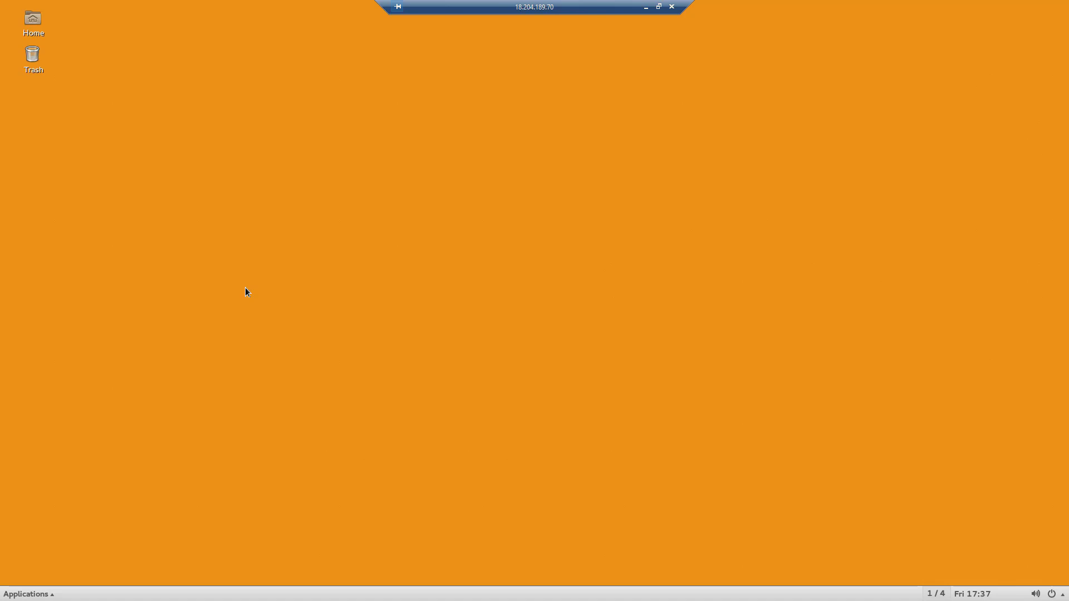
mouse_move(55, 594)
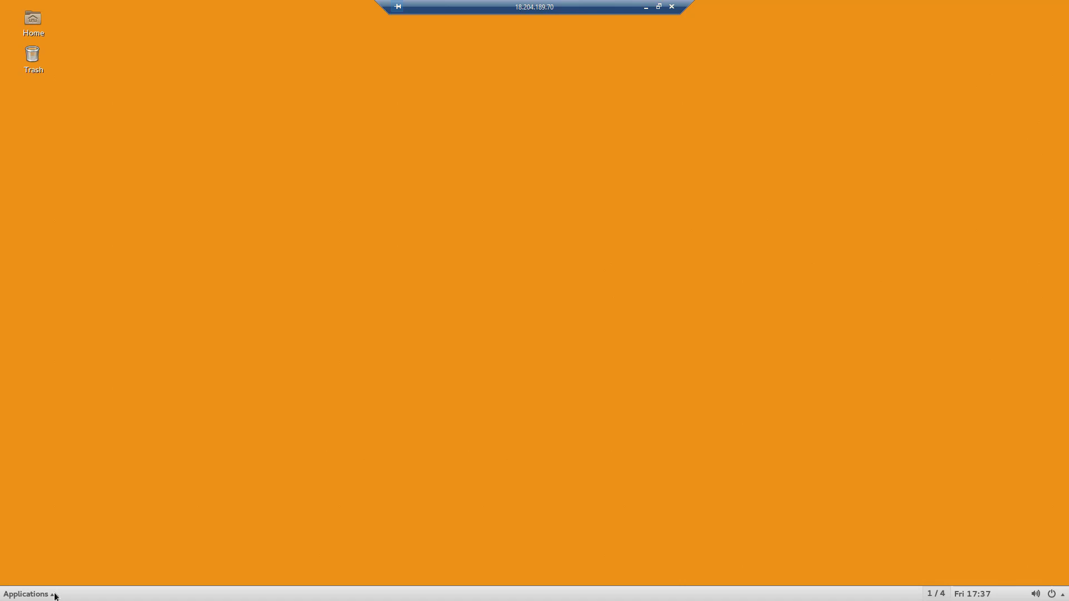
Step: Launch GNOME Files and navigate into /mnt/Attachments holding the SBODEMOCA and SBODEMOUS folders
click(27, 593)
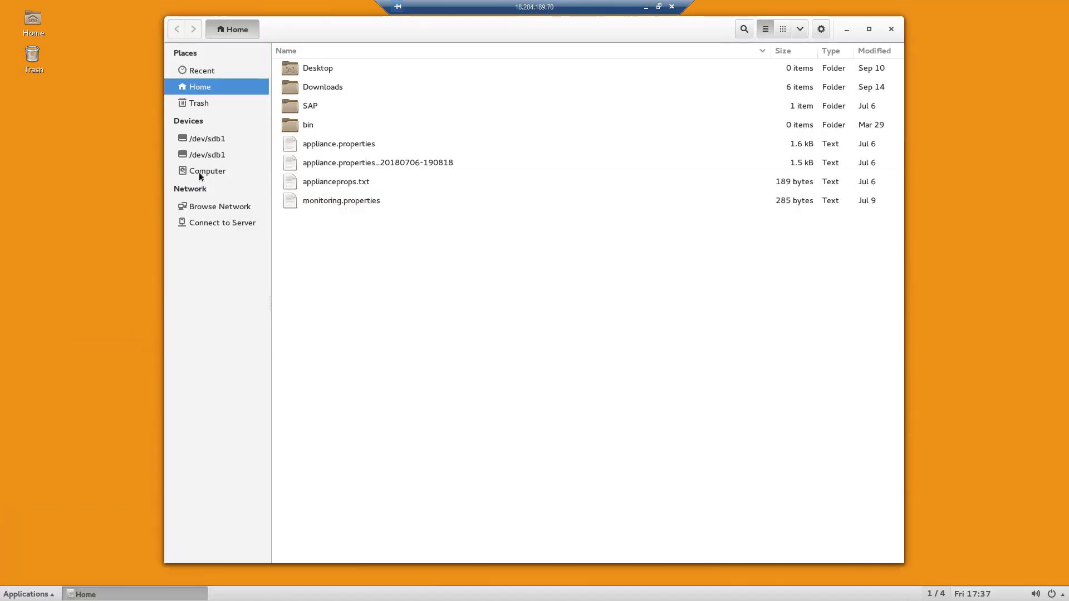
click(207, 171)
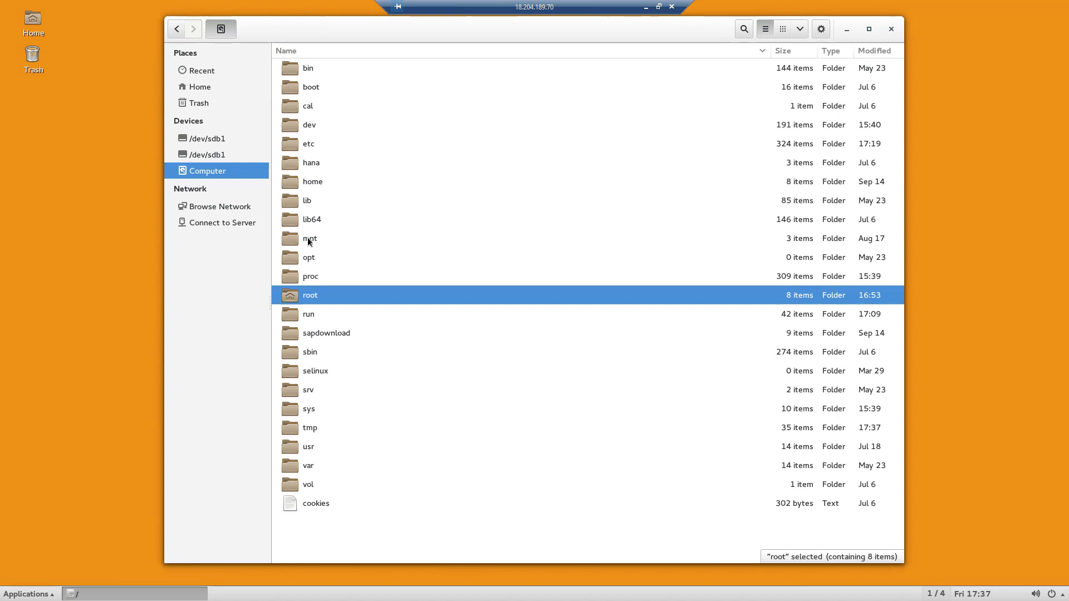
click(309, 239)
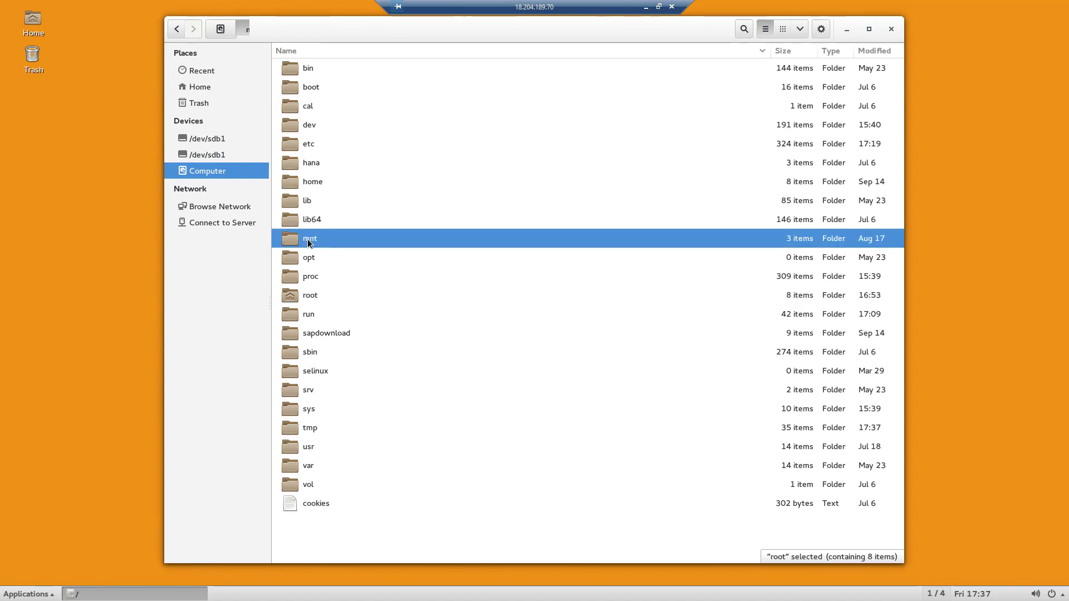
double_click(309, 238)
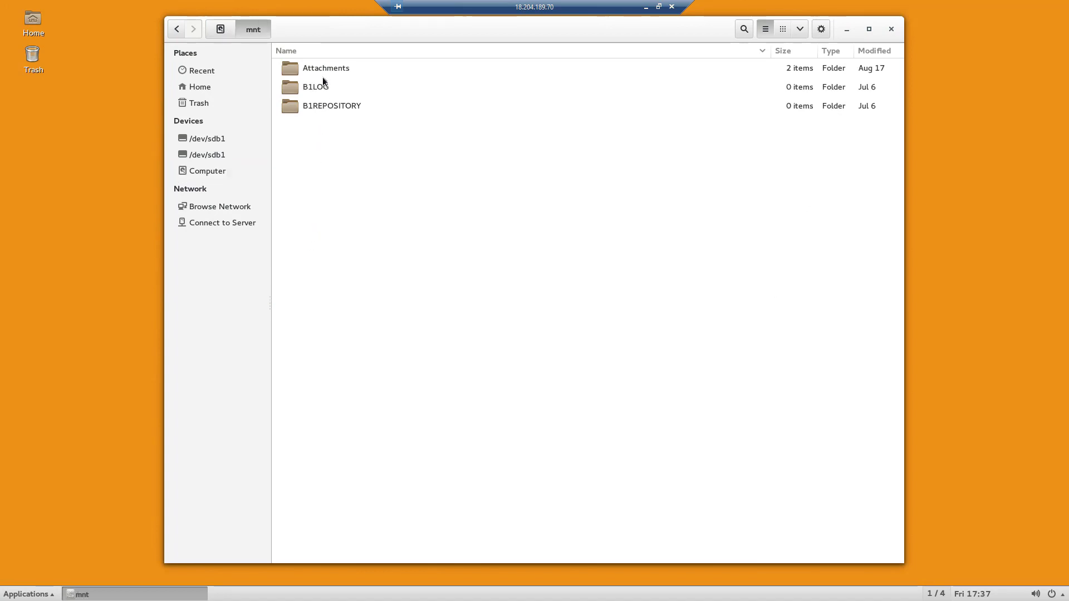
click(325, 67)
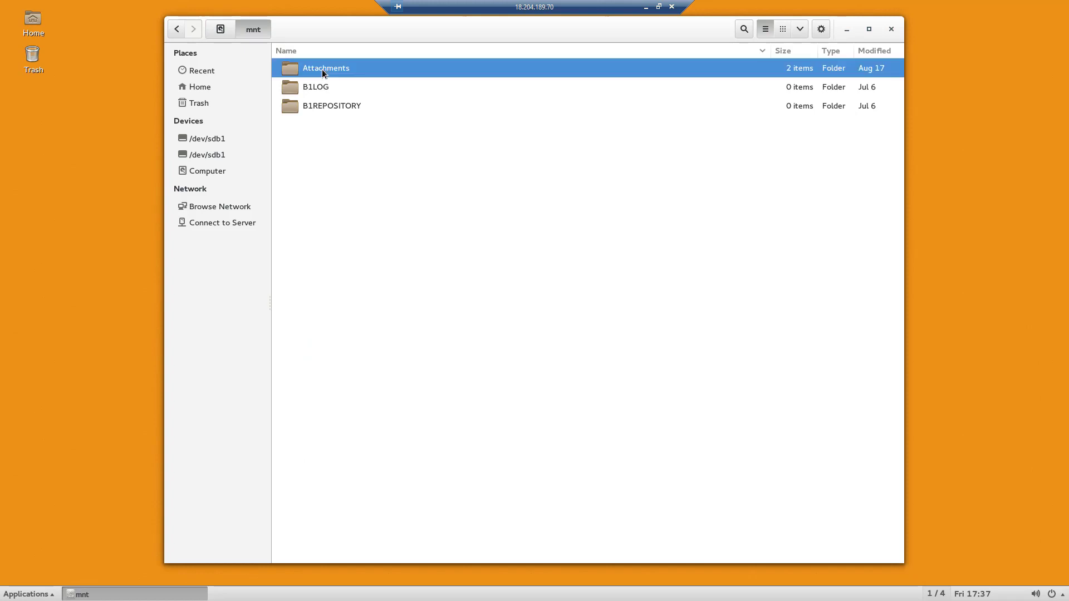
double_click(325, 68)
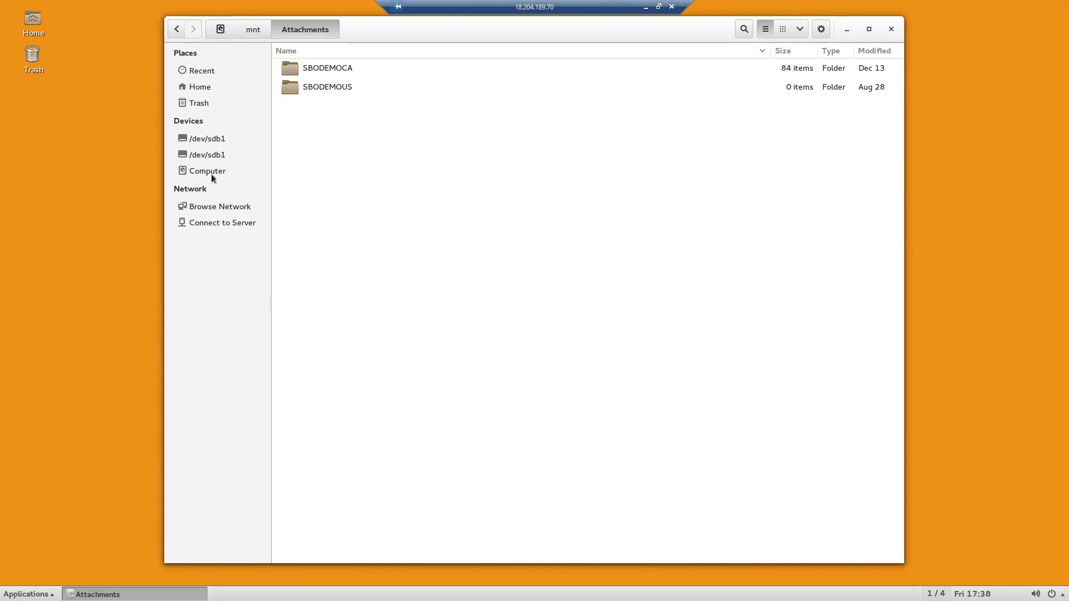
Step: Go into /etc, search for fstab and open it in gedit
click(207, 170)
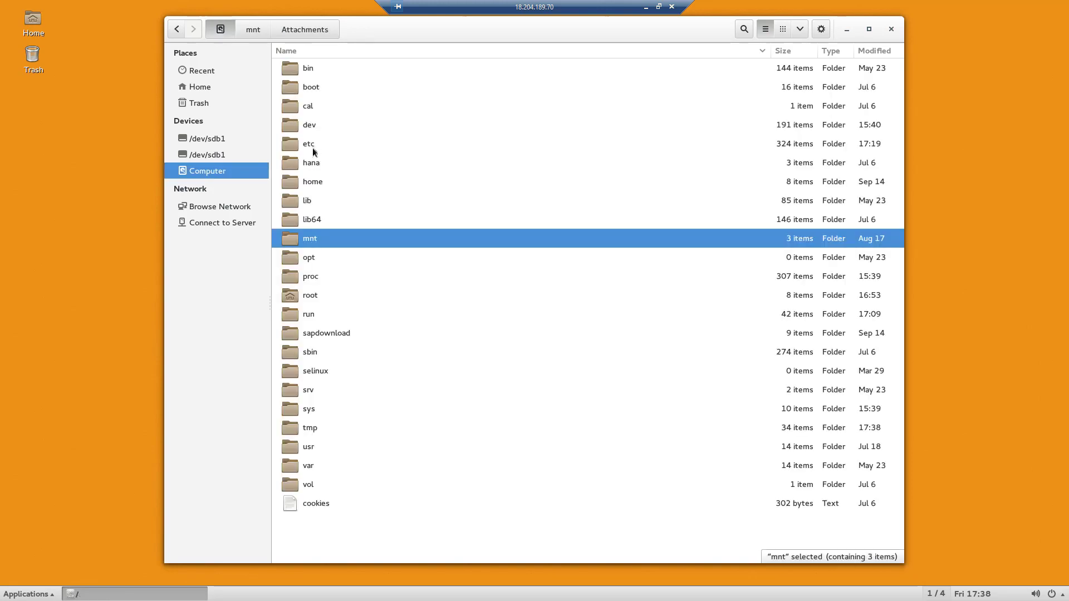
click(308, 143)
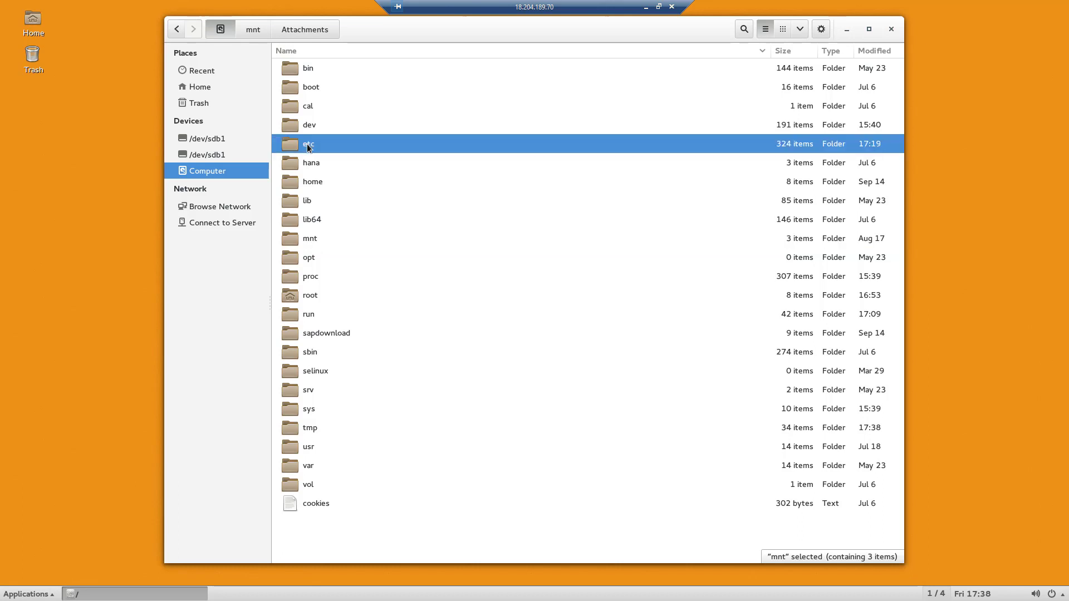
click(308, 144)
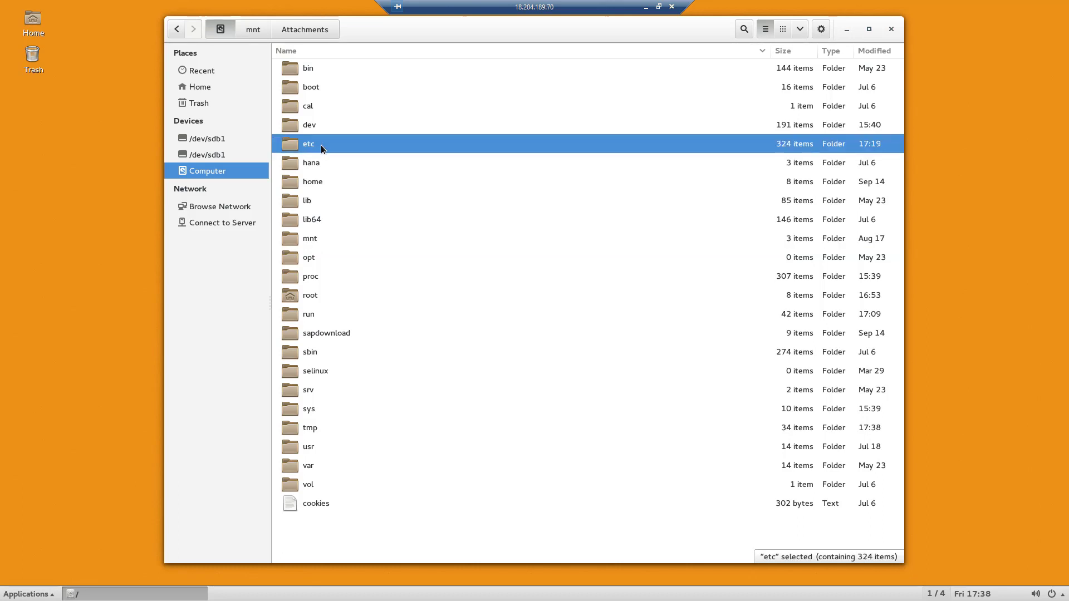
double_click(308, 143)
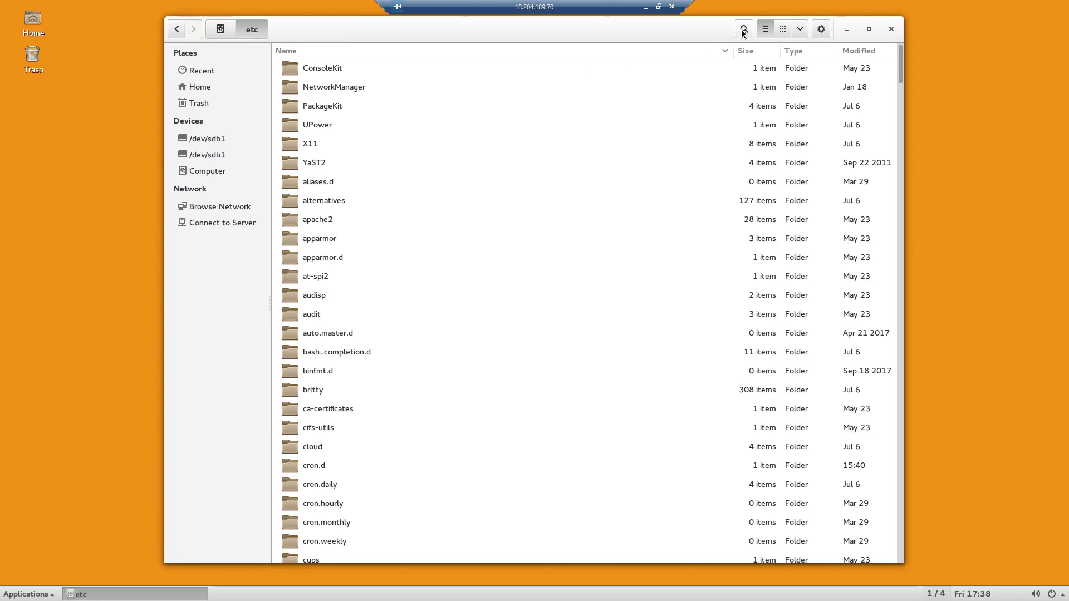
click(743, 29)
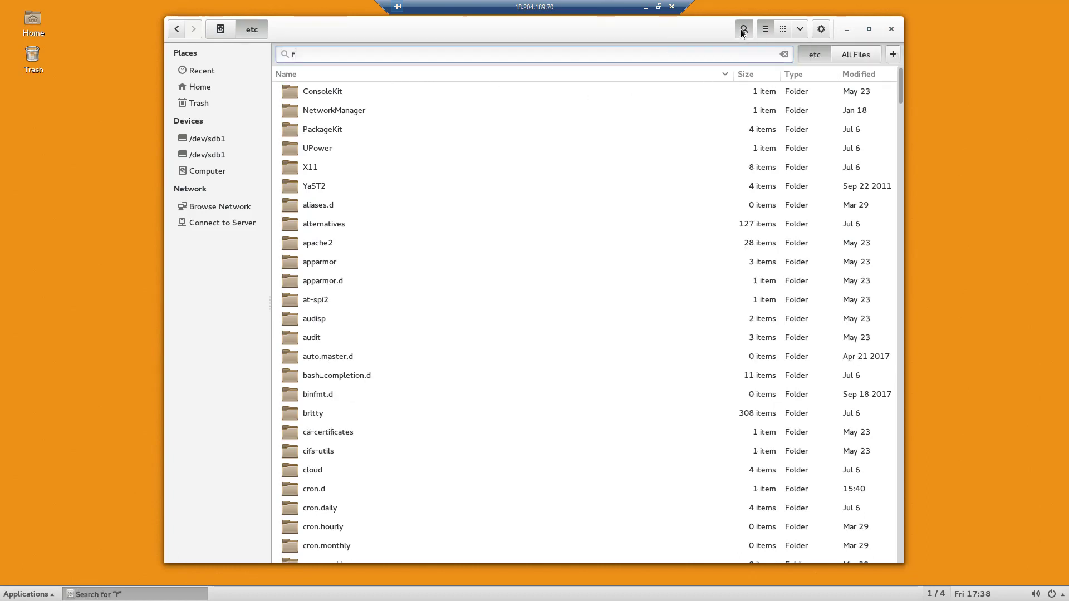
text(stab)
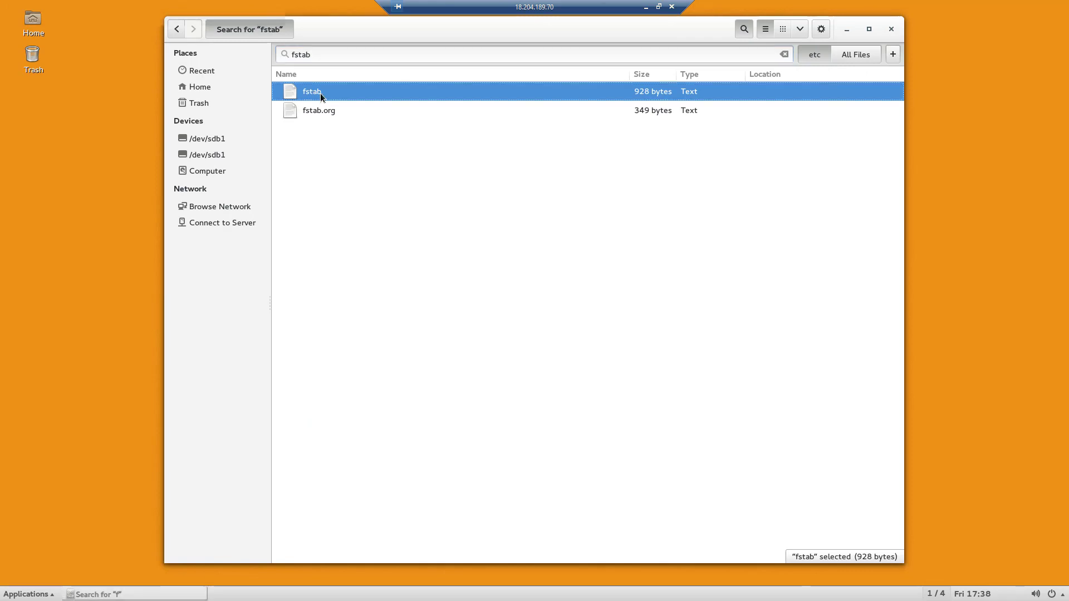
double_click(311, 91)
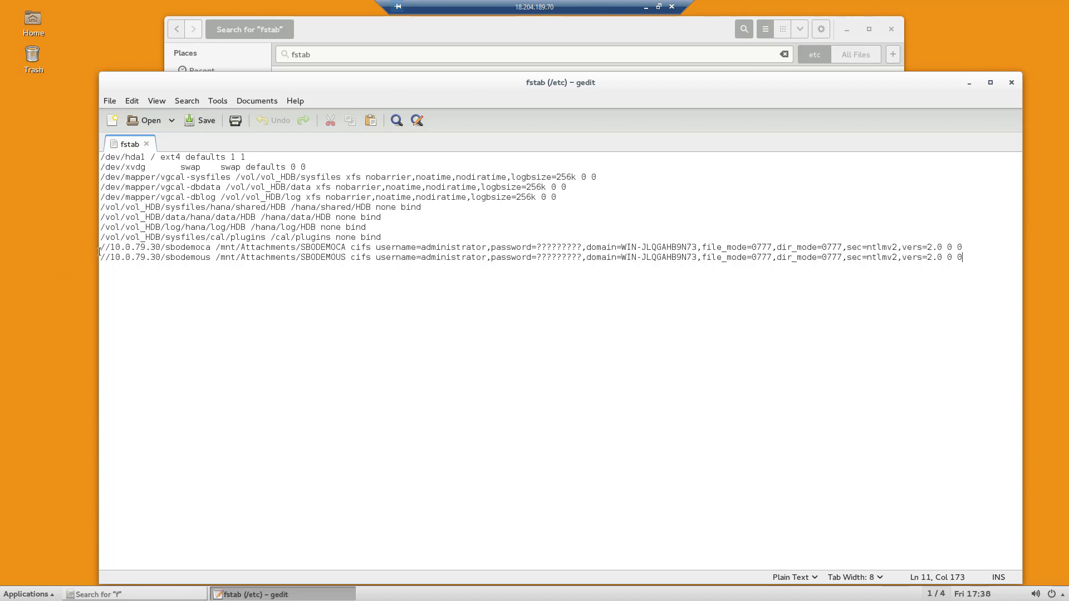
Step: Highlight the //10.0.79.30/sbodemoca cifs mount line for review, then close fstab
drag(99, 248, 272, 247)
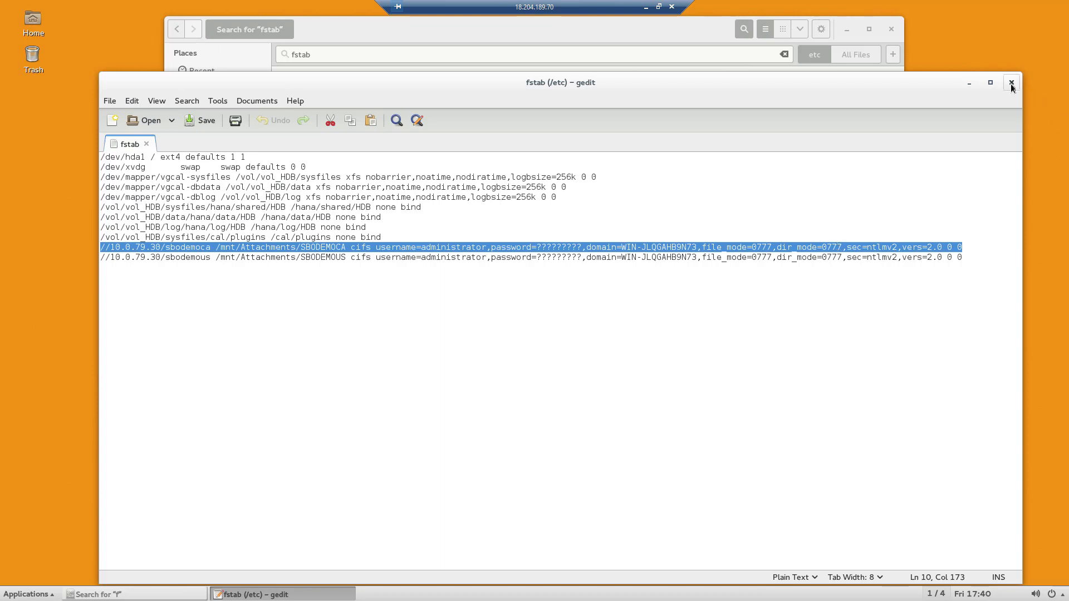
click(1012, 82)
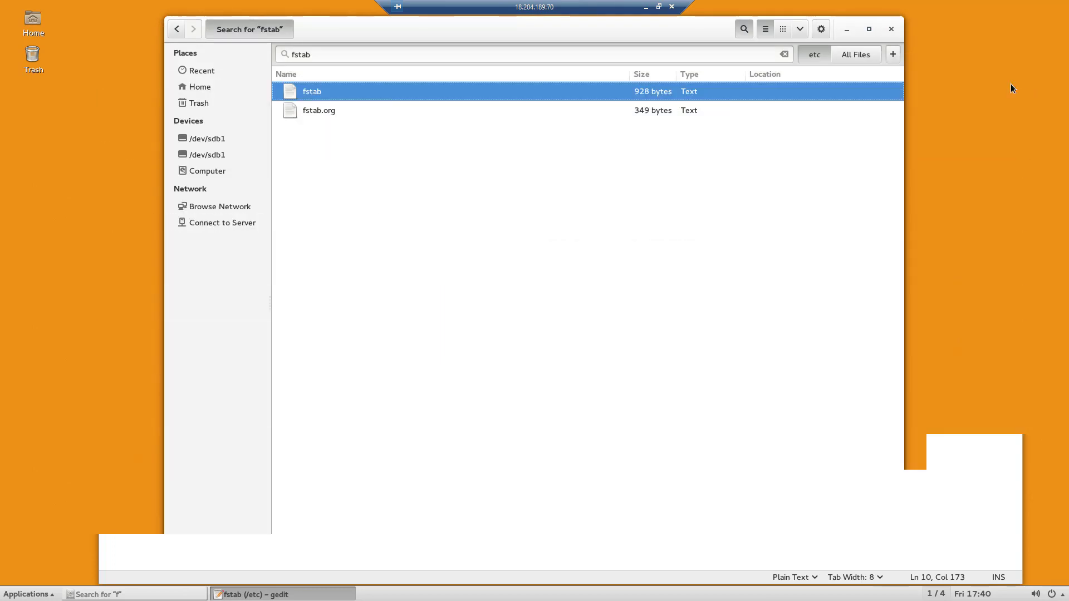